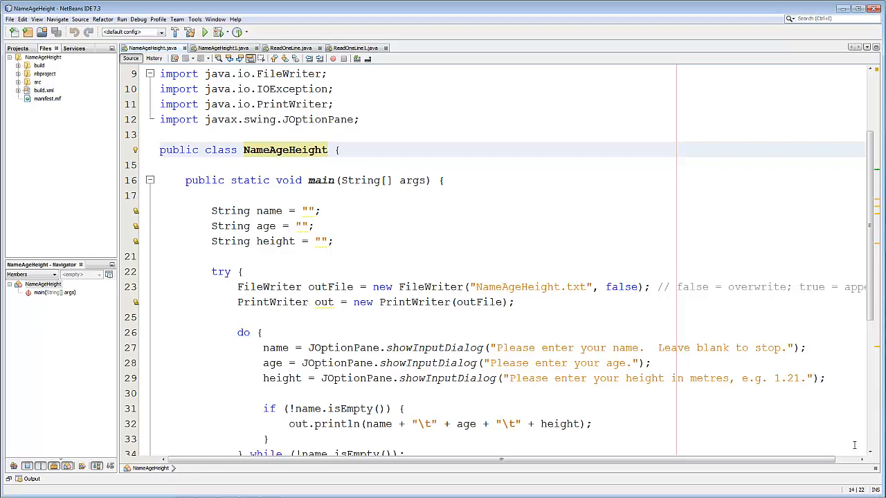
- Run the NameAgeHeight project so it prompts for a person's name
left_click(297, 150)
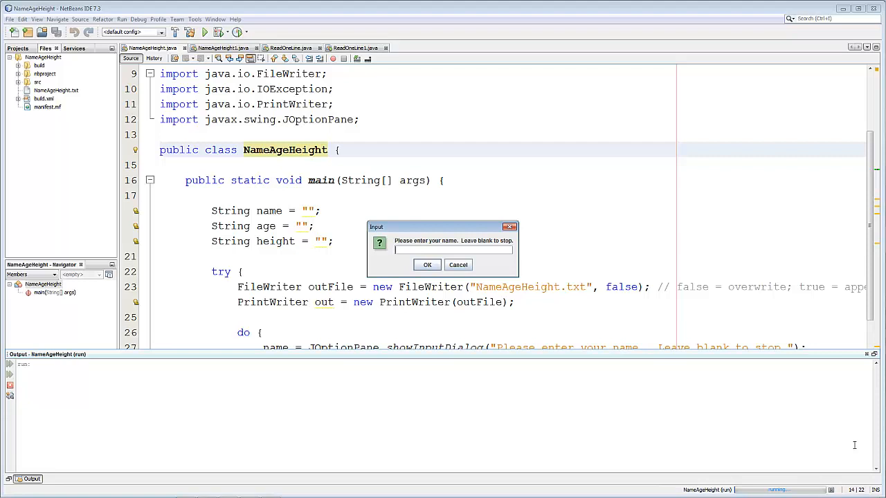
- Enter the first person: a name, age 25 and height 1, confirming each prompt
type("andy wick")
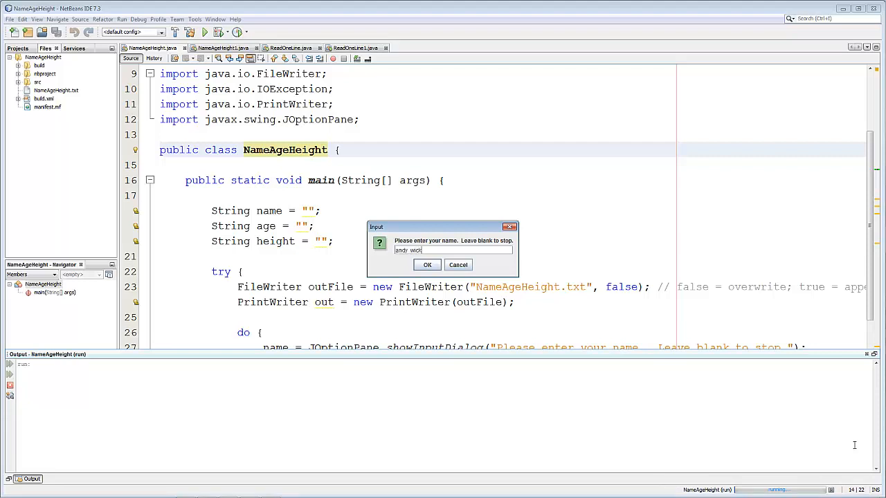
type("s")
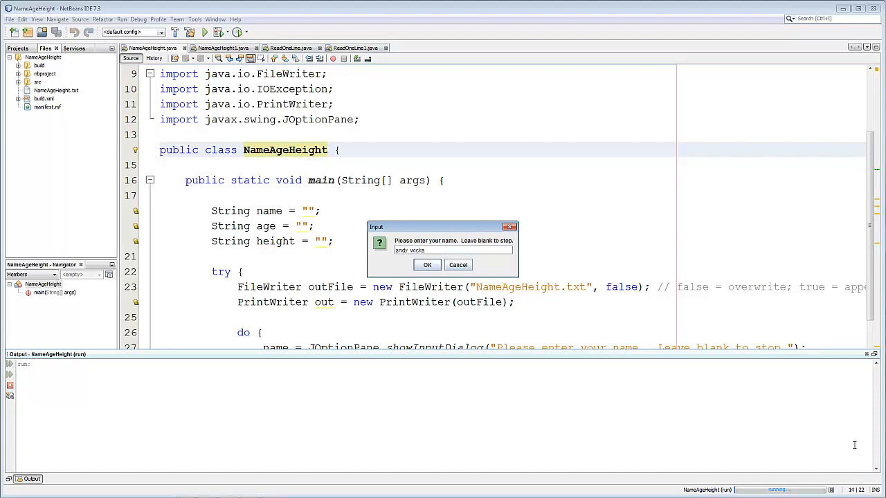
left_click(426, 264)
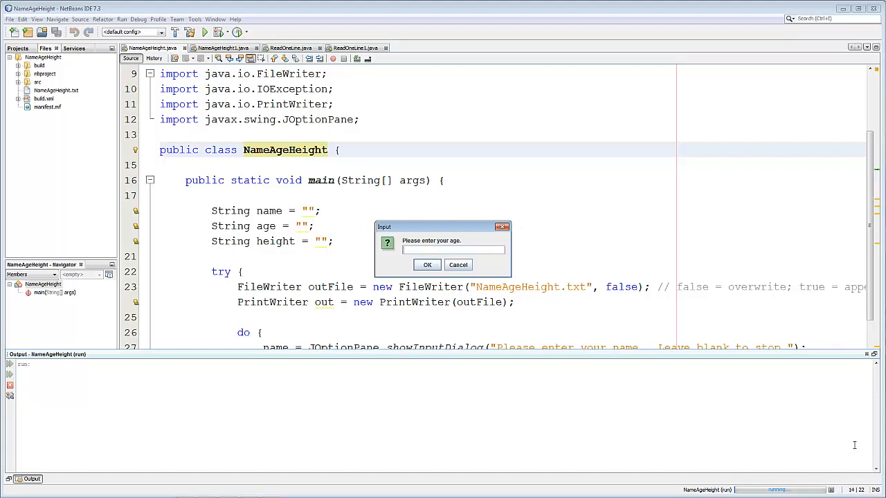
type("25")
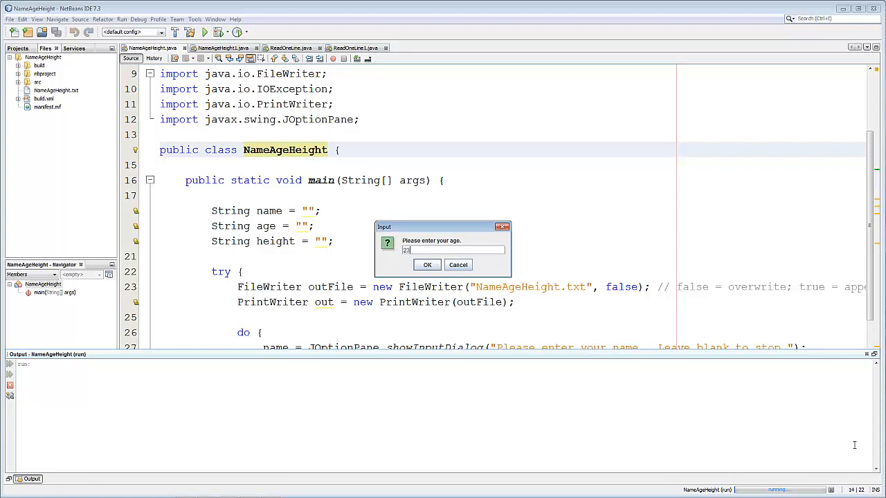
left_click(427, 265)
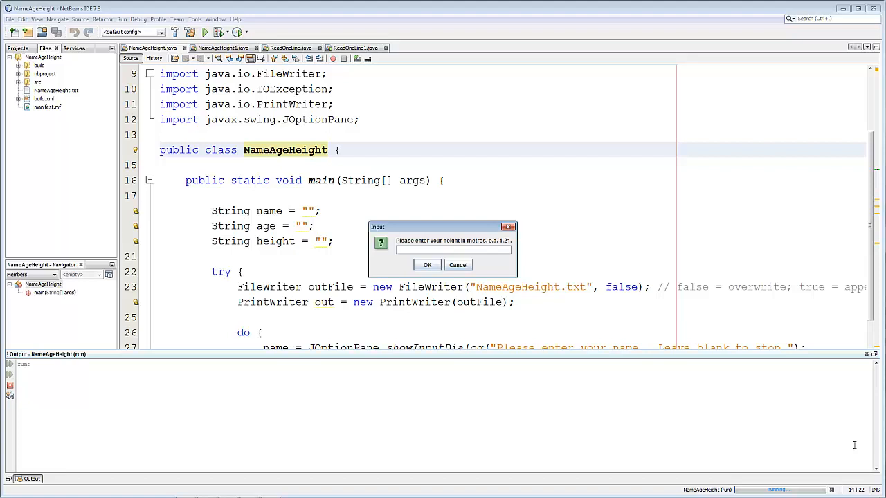
type("1")
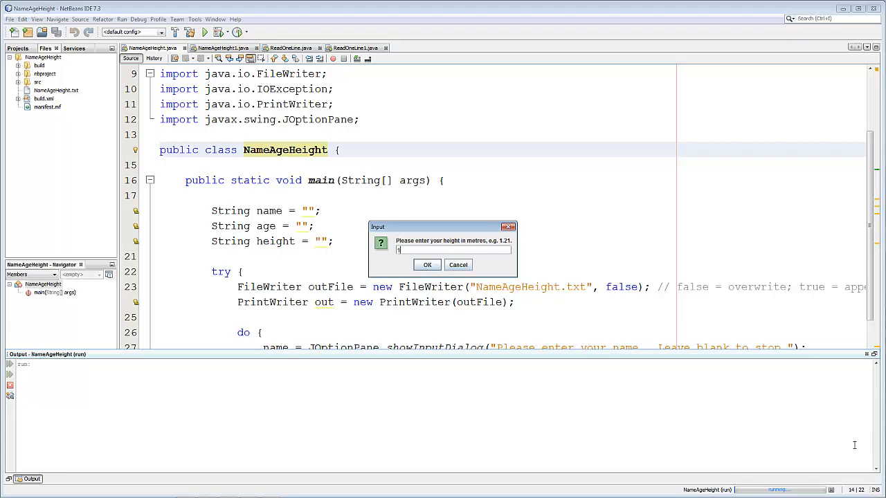
left_click(427, 264)
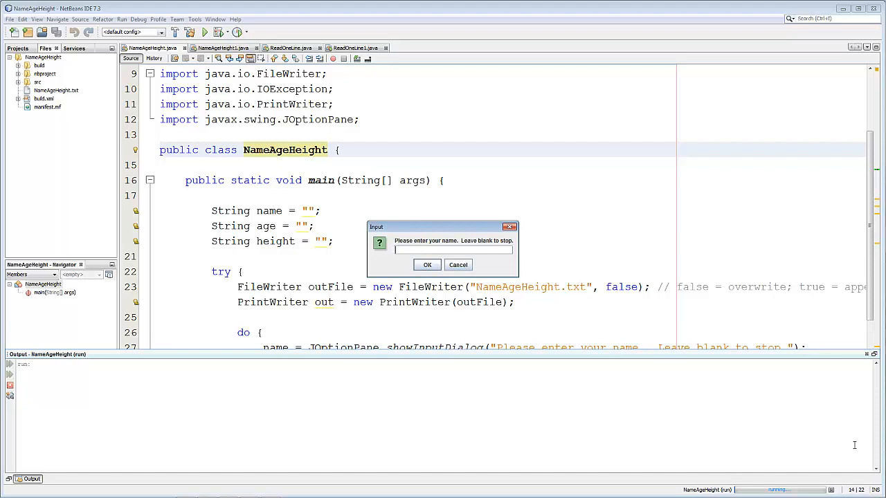
- Enter the second person: name 'the queen', an age ending in 5 and height 1.85
type("the")
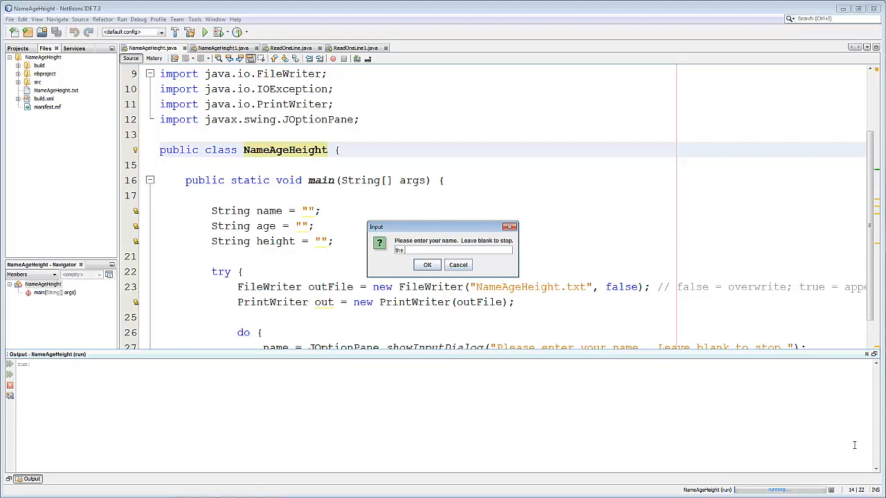
type("queen")
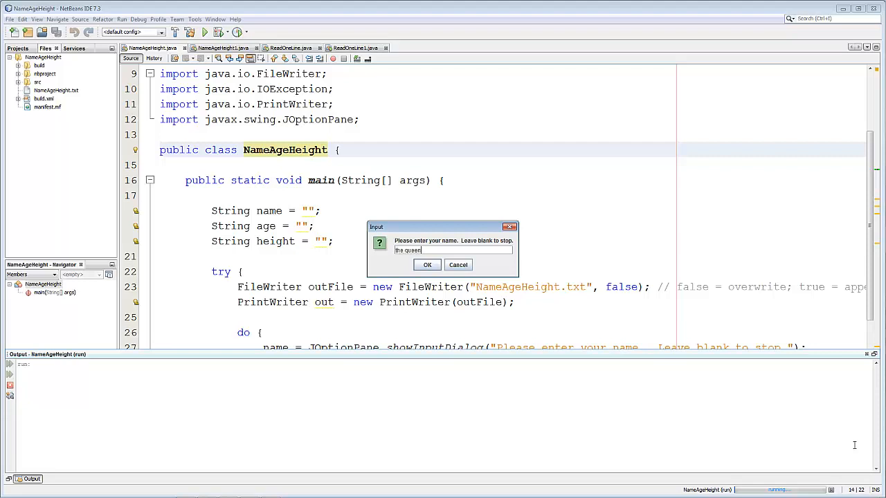
left_click(426, 264)
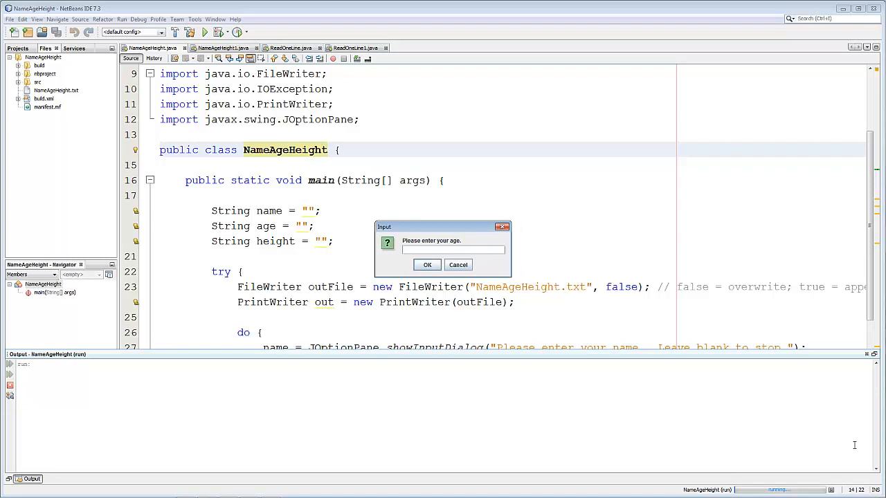
type("5")
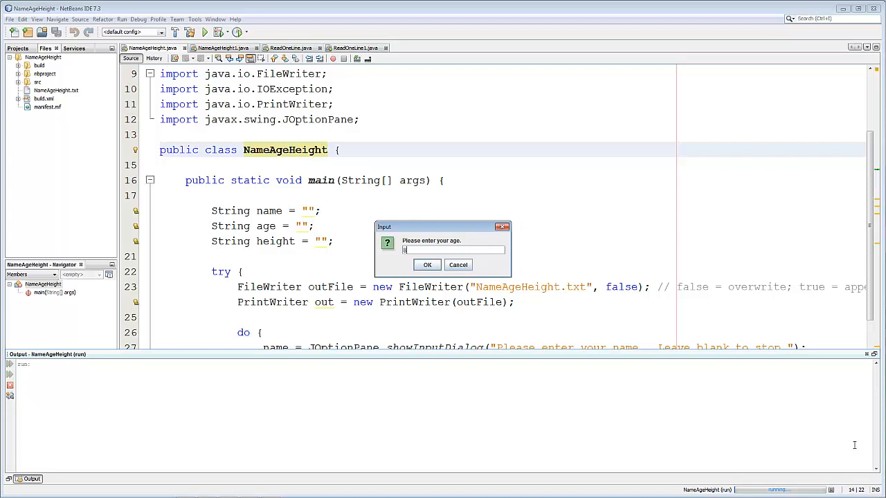
left_click(427, 265)
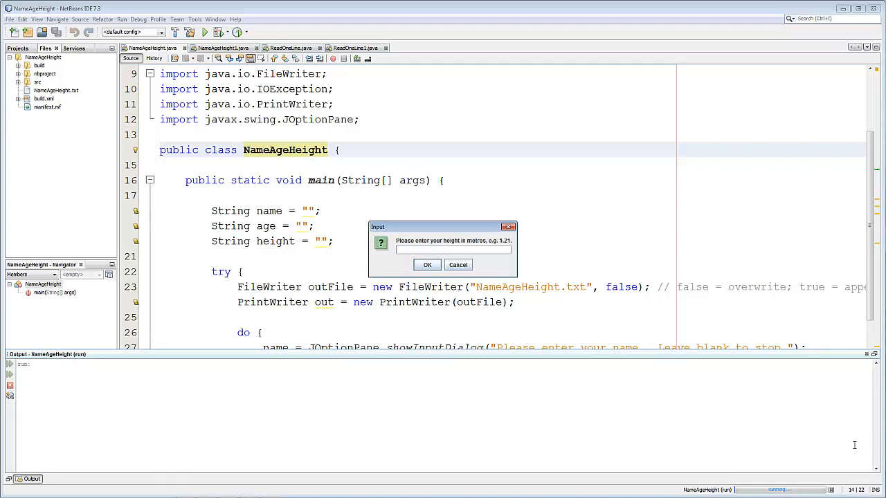
type("1")
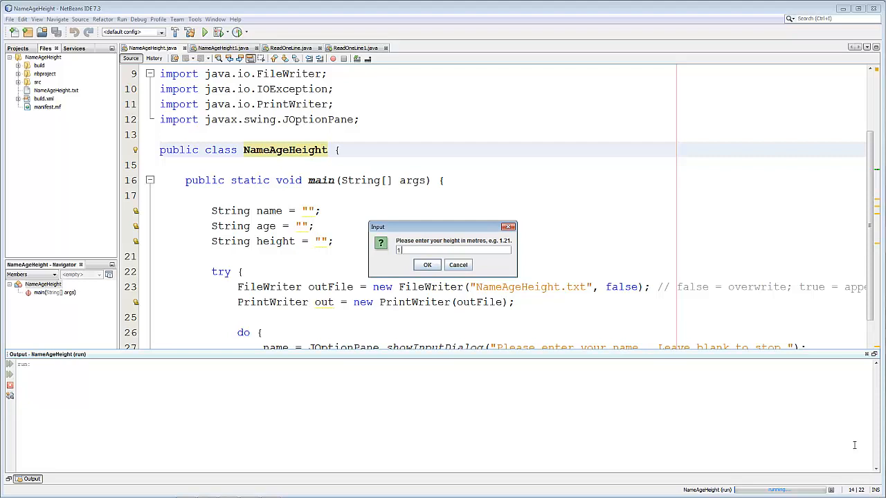
type(".85")
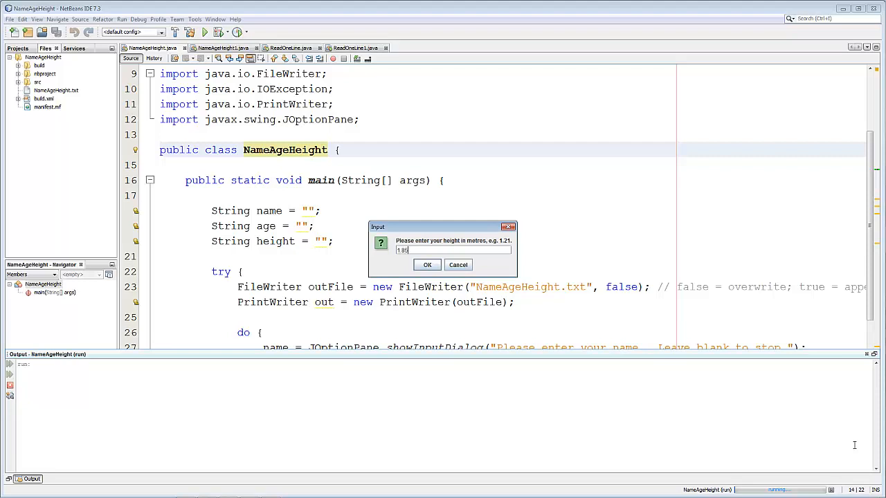
left_click(427, 264)
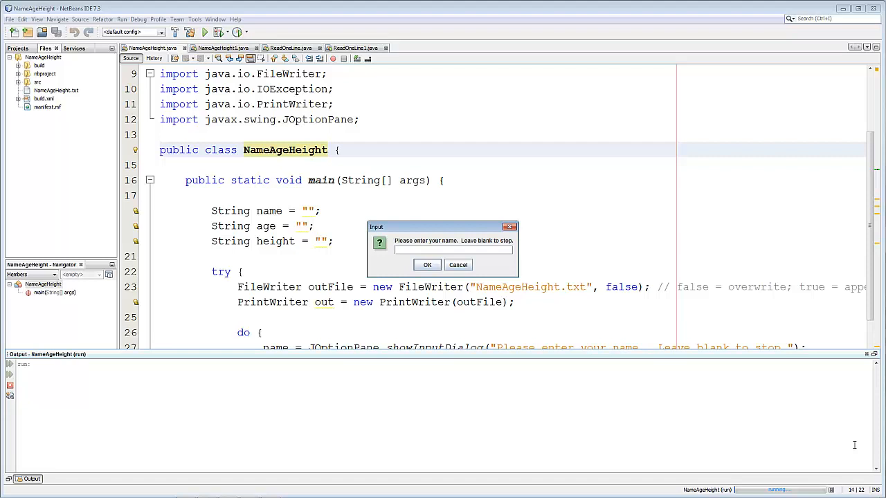
- Submit a blank name and skip its age prompt to stop entering people
left_click(426, 264)
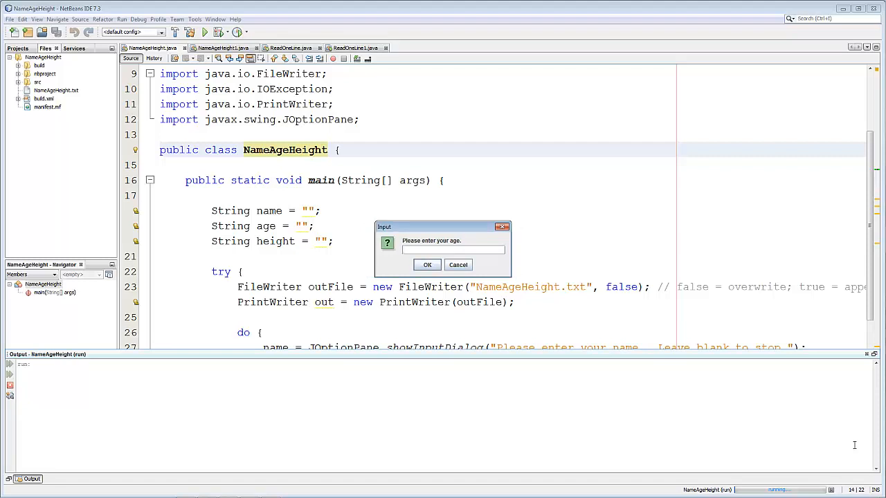
left_click(426, 265)
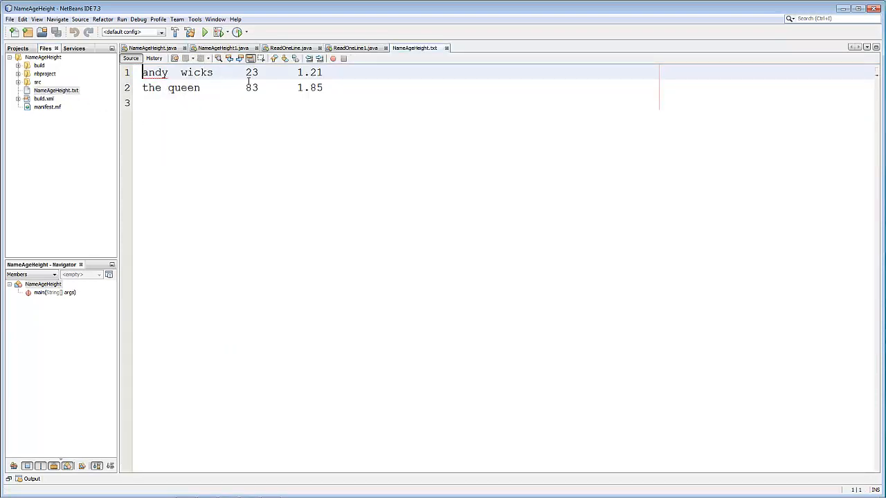
mouse_move(302, 158)
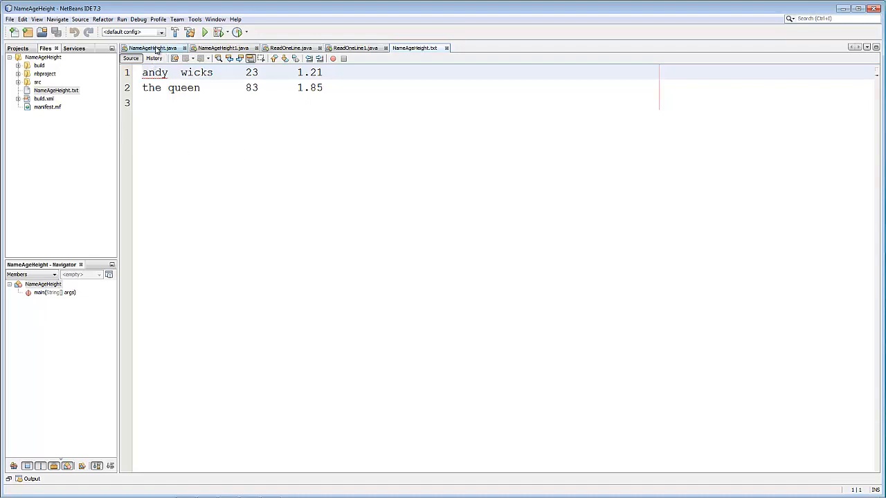
- Return to the NameAgeHeight.java source after checking the text file's two entries
left_click(151, 47)
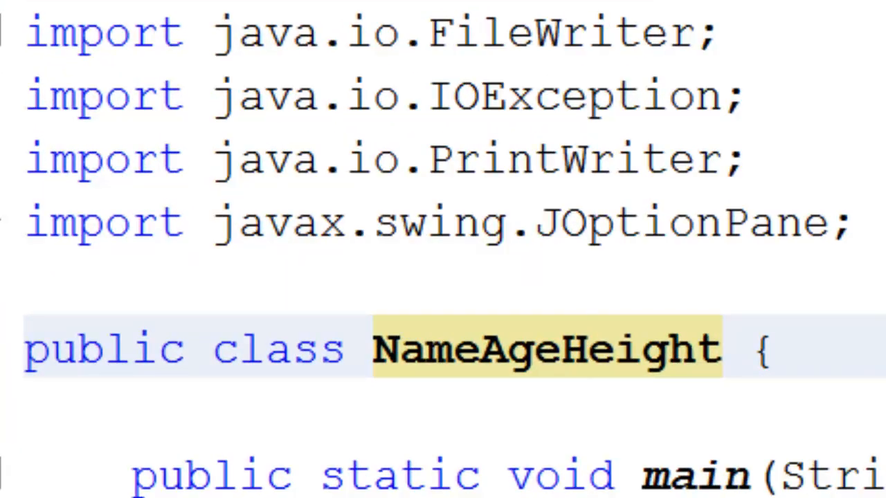
left_click(588, 349)
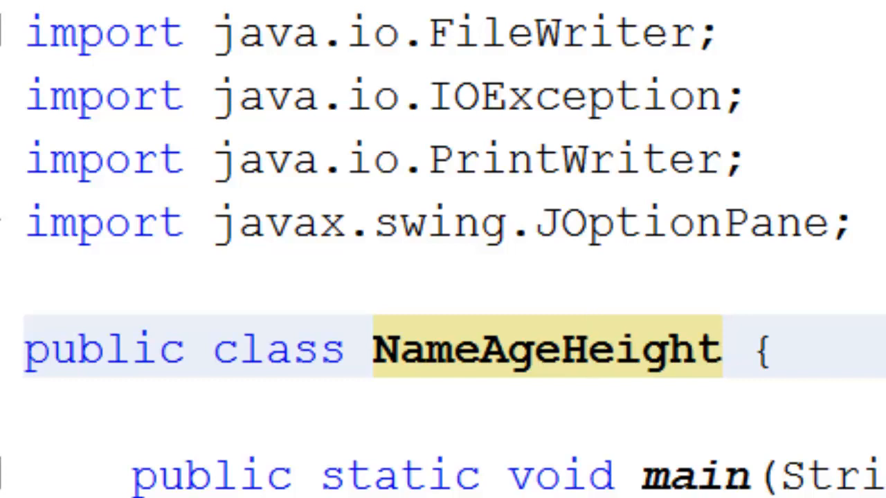
left_click(589, 349)
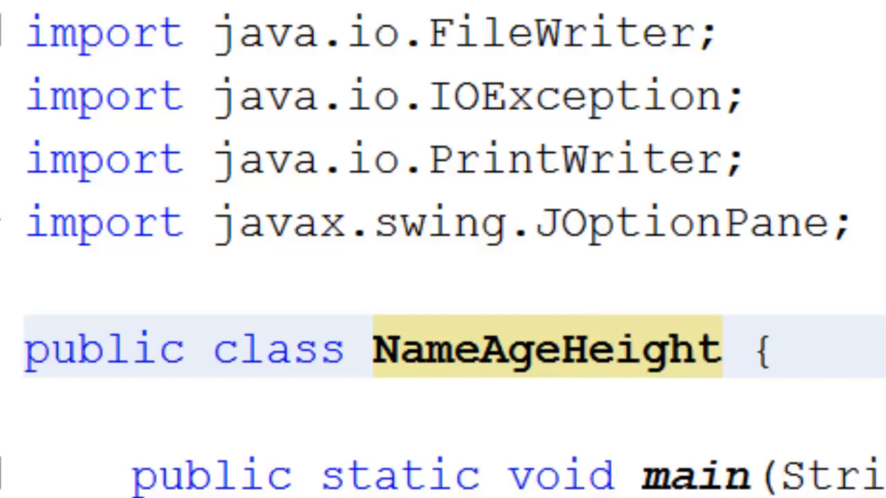
left_click(588, 349)
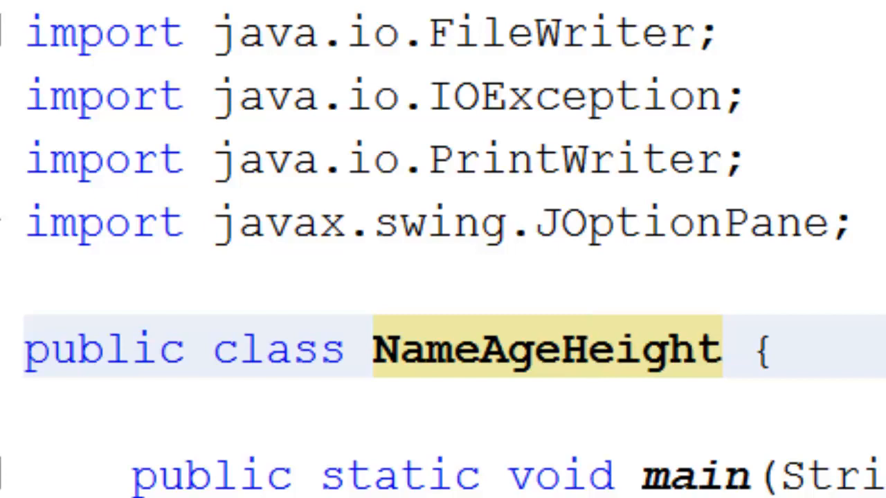
left_click(588, 349)
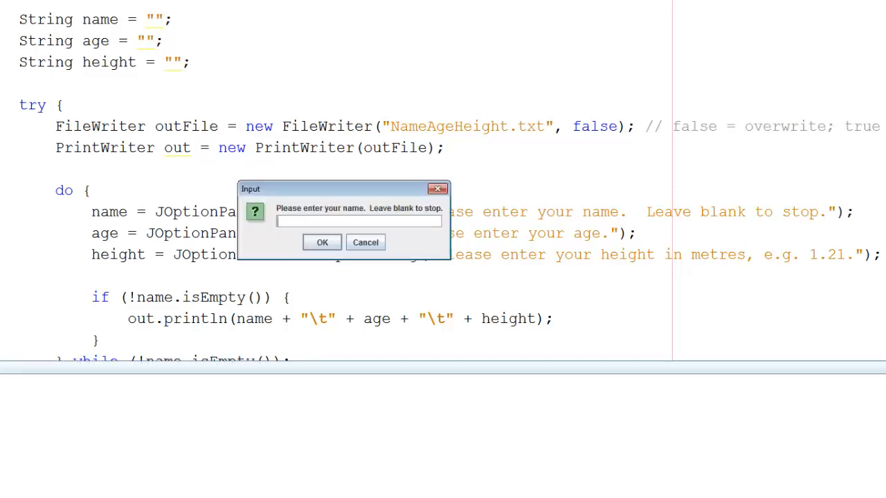
type("andy wid")
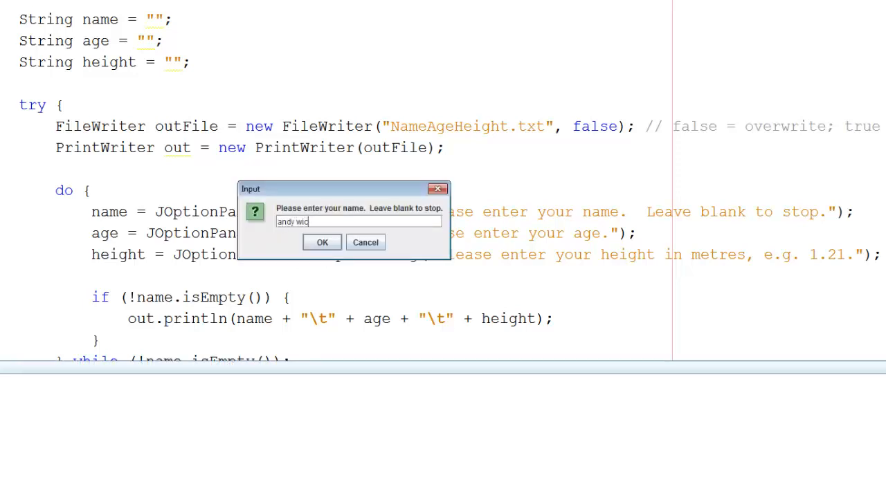
left_click(321, 242)
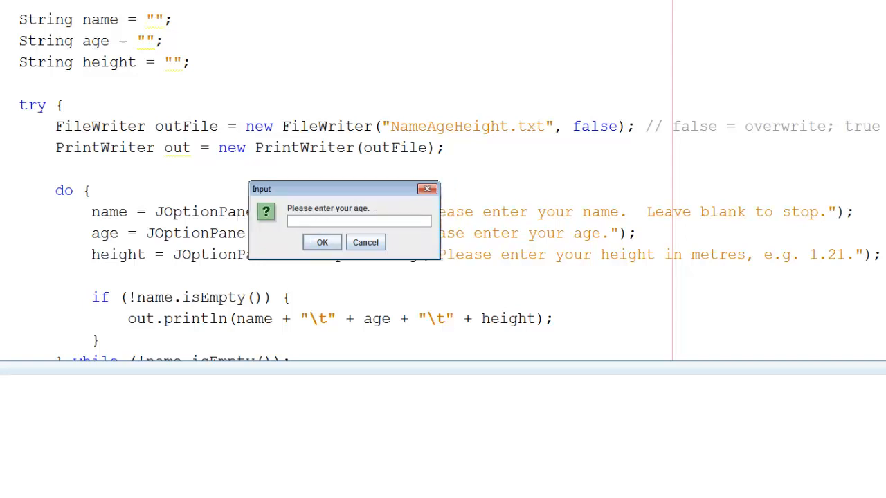
left_click(321, 242)
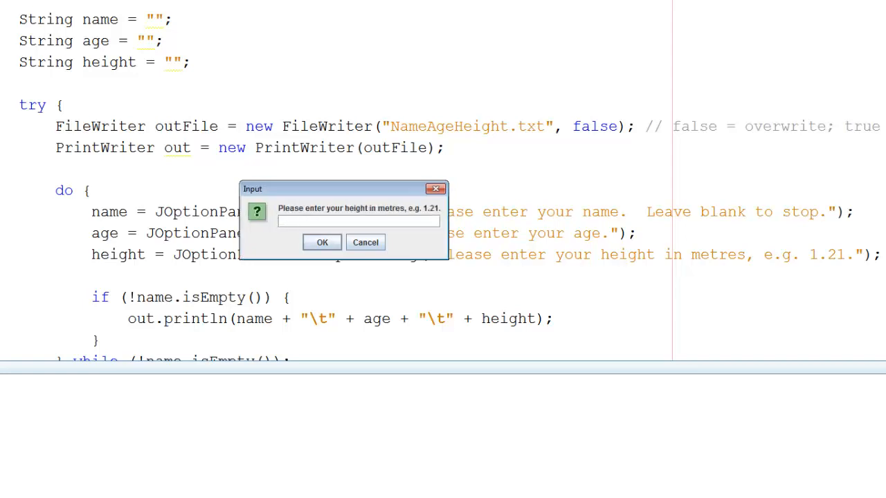
type("1.3")
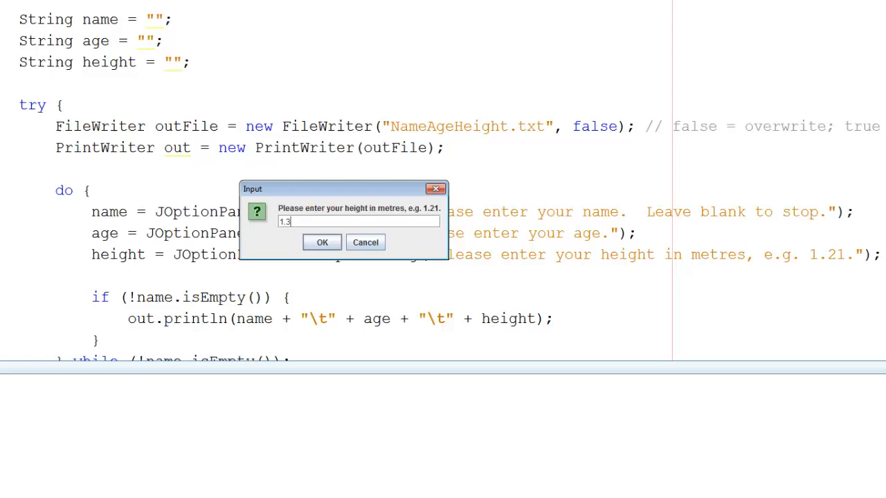
type("1")
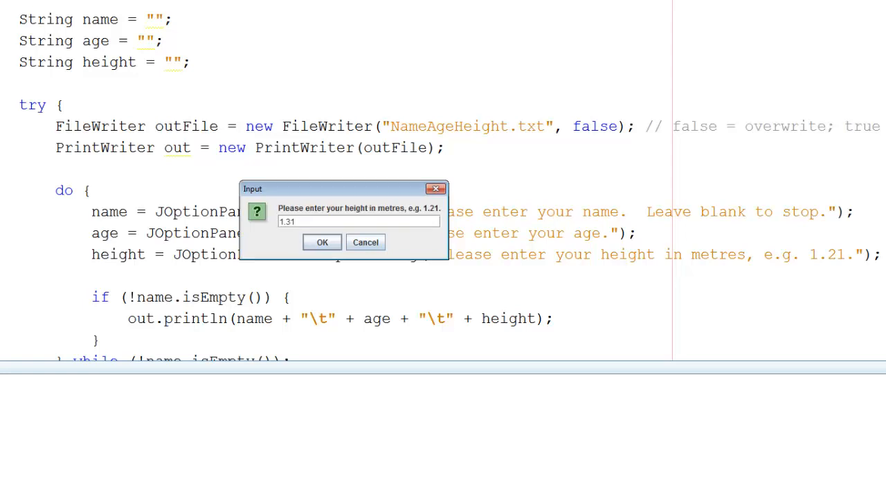
left_click(321, 242)
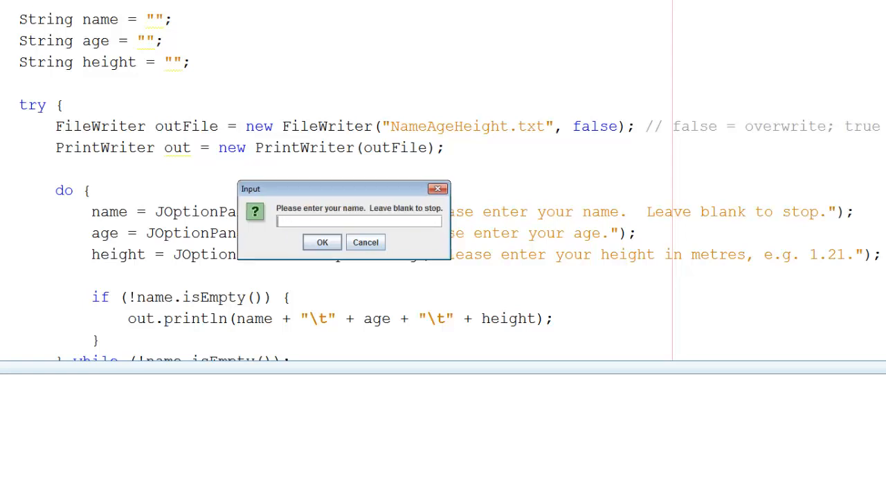
left_click(321, 242)
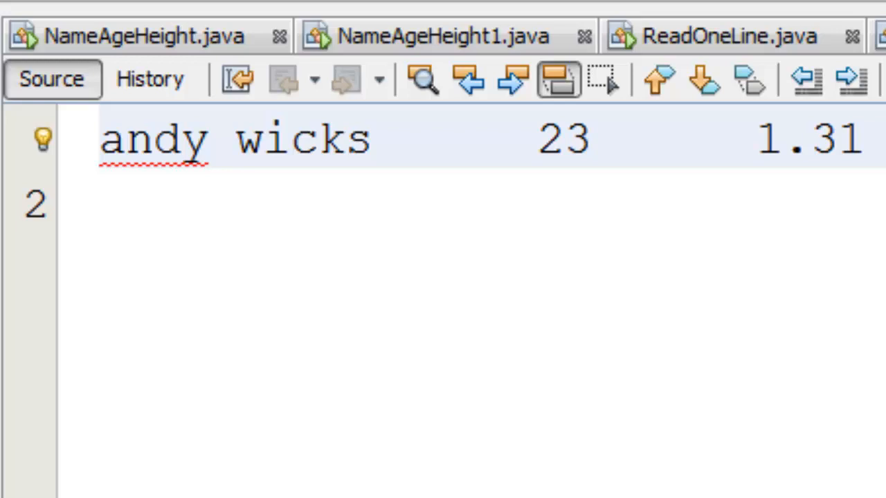
mouse_move(440, 249)
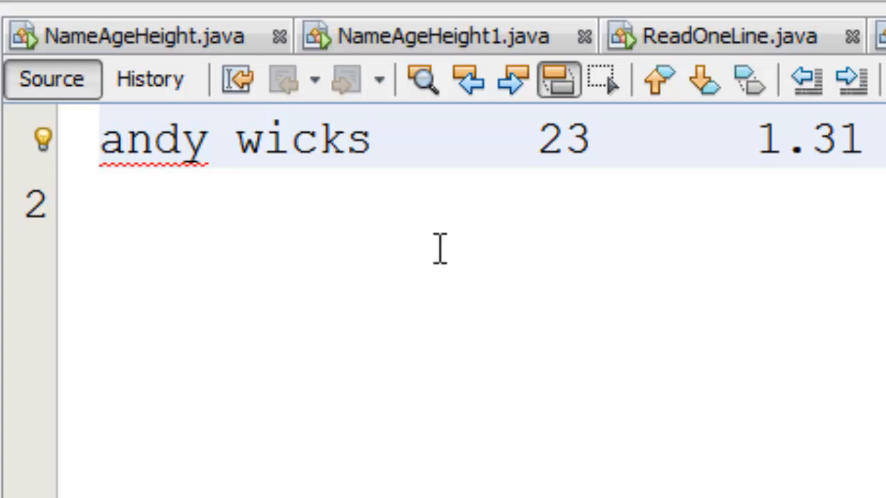
left_click(440, 36)
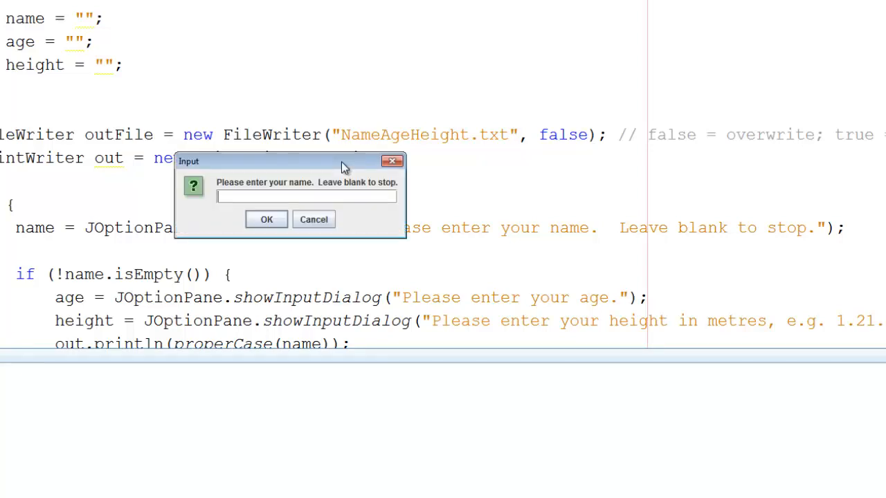
- Answer the prompts with the name andy wicks, an age, and the height 1.41
type("andy w")
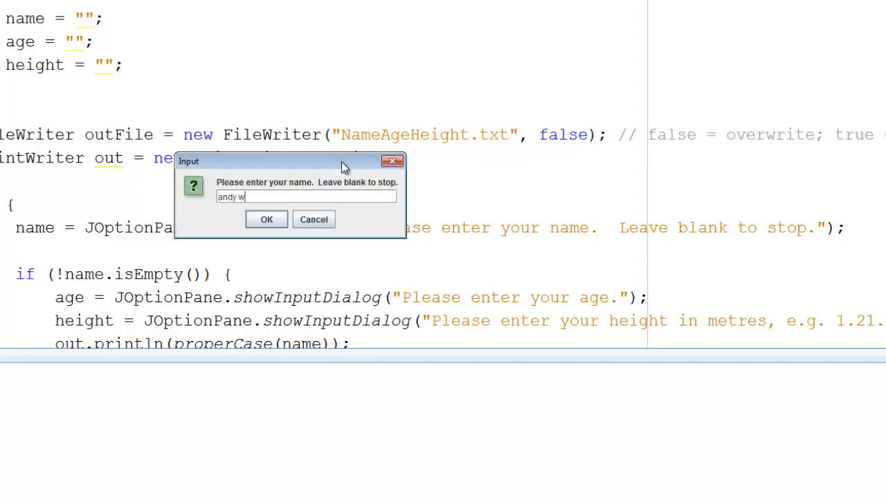
type("icks")
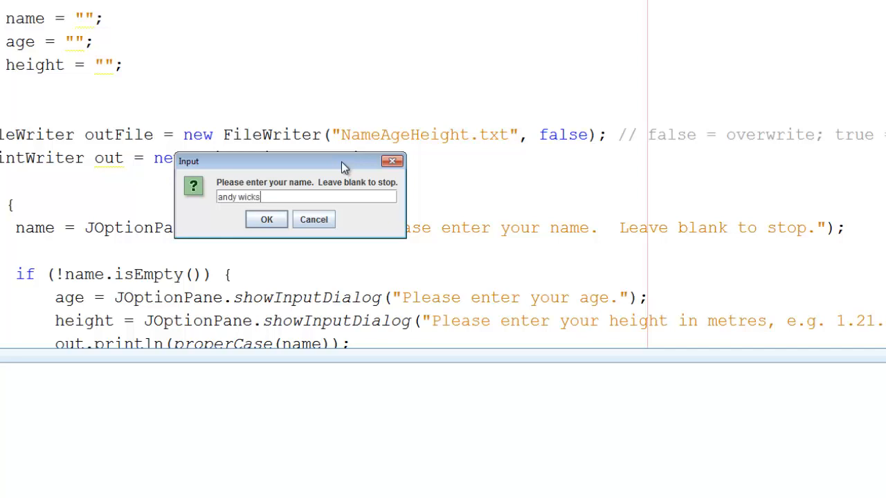
left_click(266, 218)
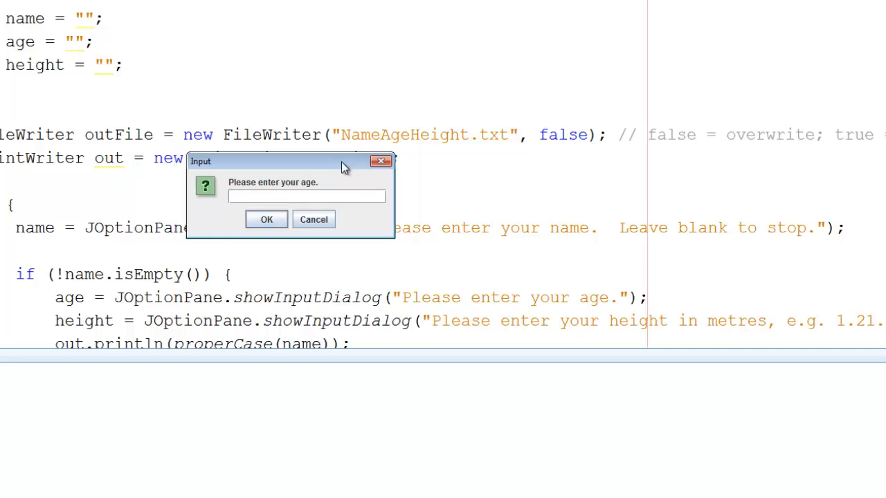
left_click(266, 219)
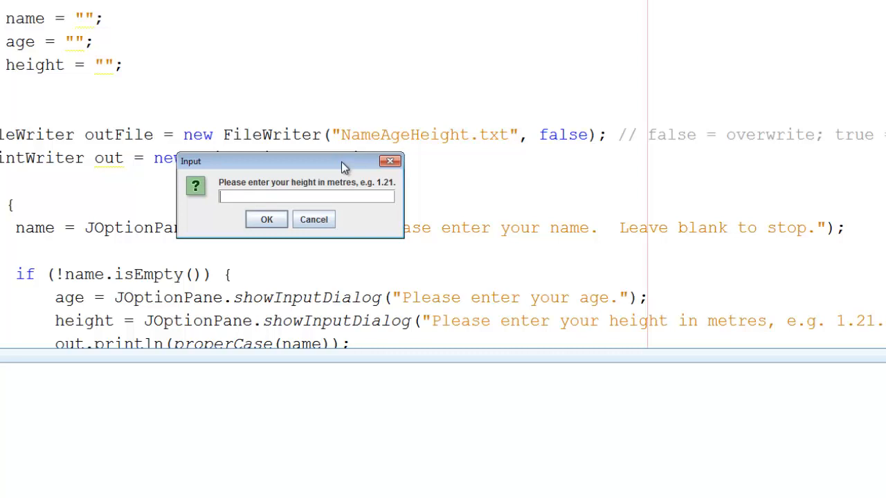
type("1.4")
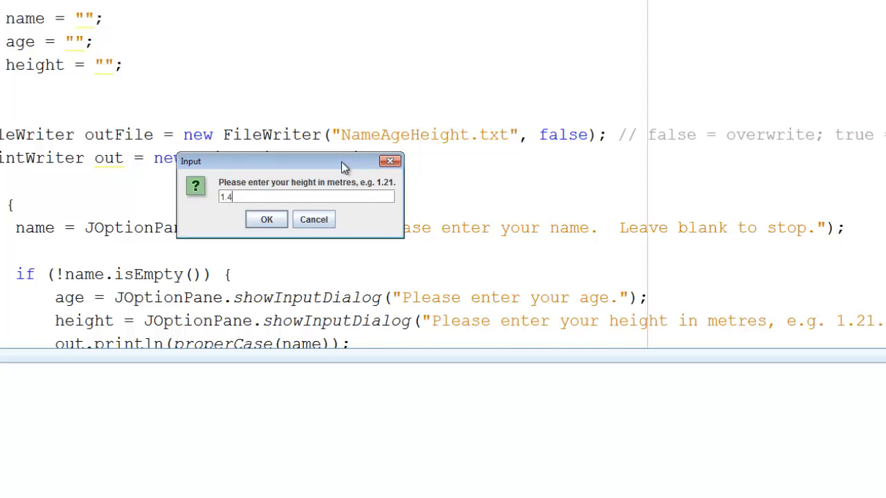
type("1")
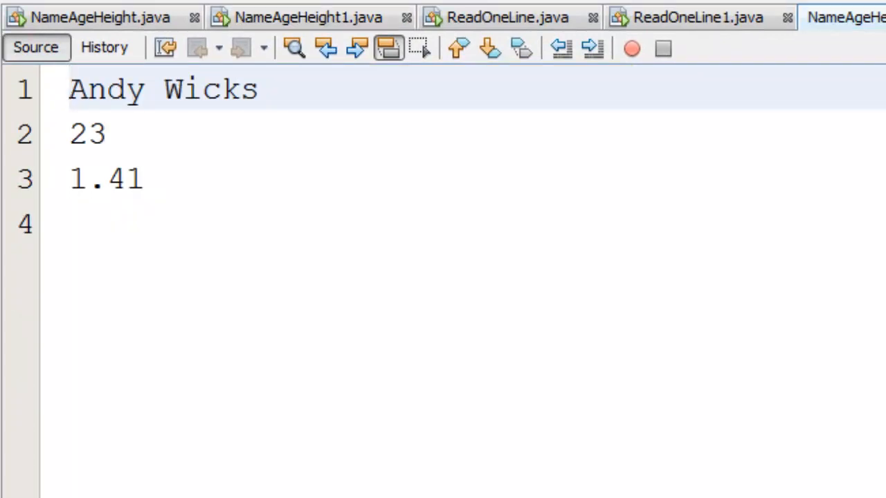
left_click(69, 89)
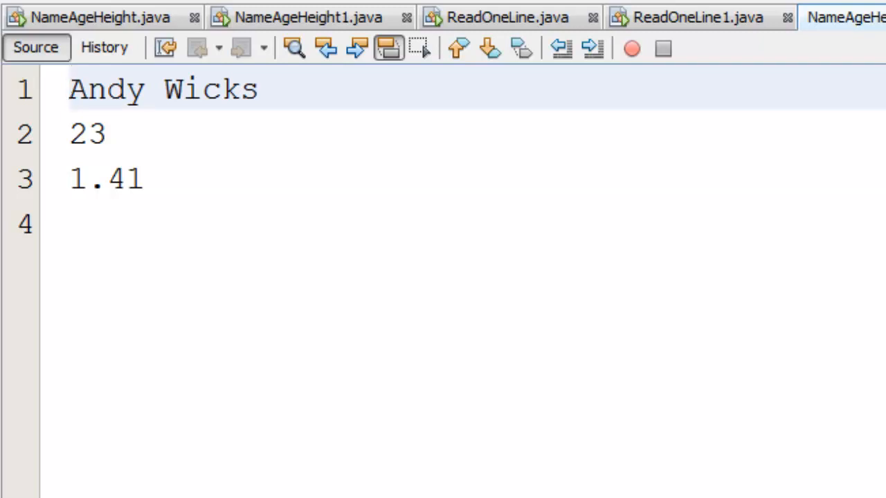
left_click(69, 89)
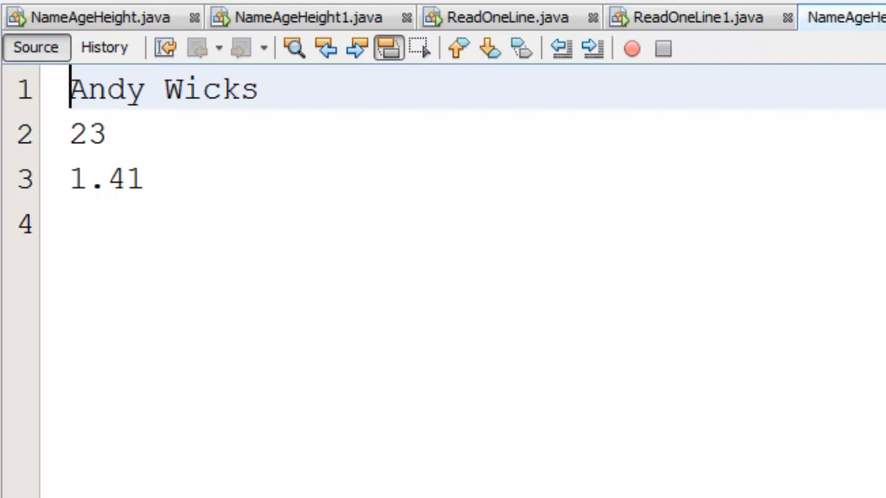
mouse_move(526, 66)
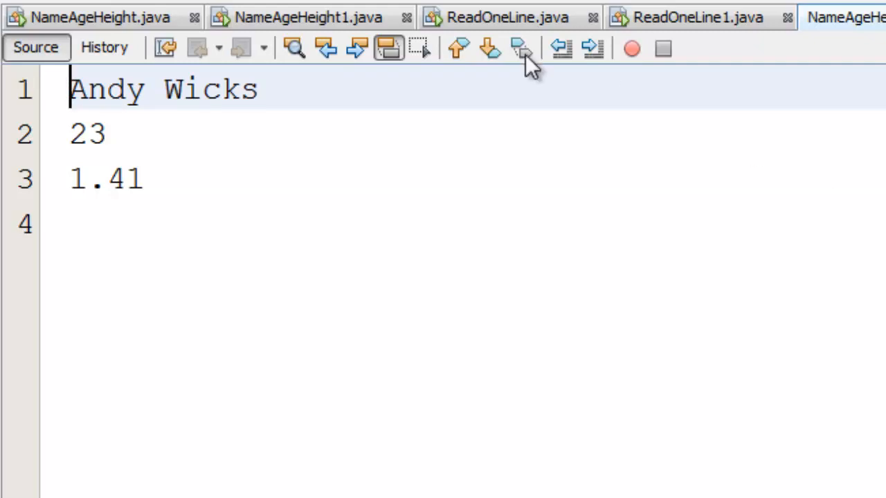
- Switch to the NameAgeHeight1.java source and scroll through the code
left_click(305, 16)
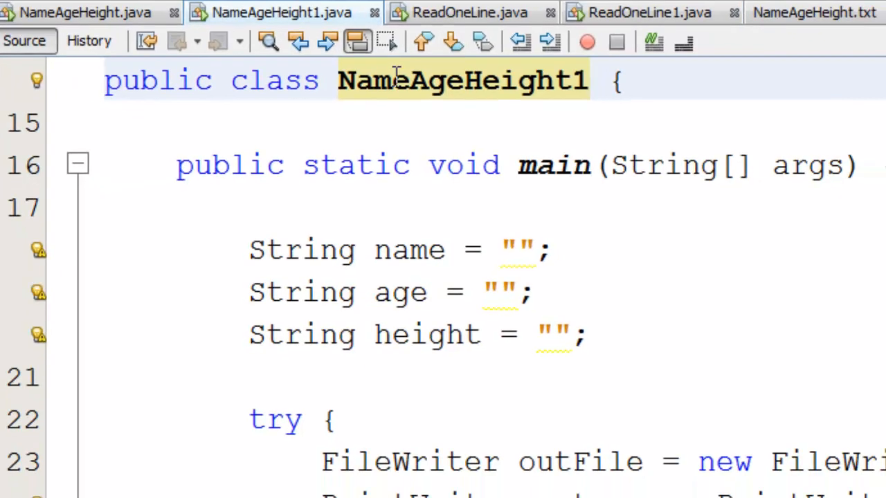
scroll("down", 3)
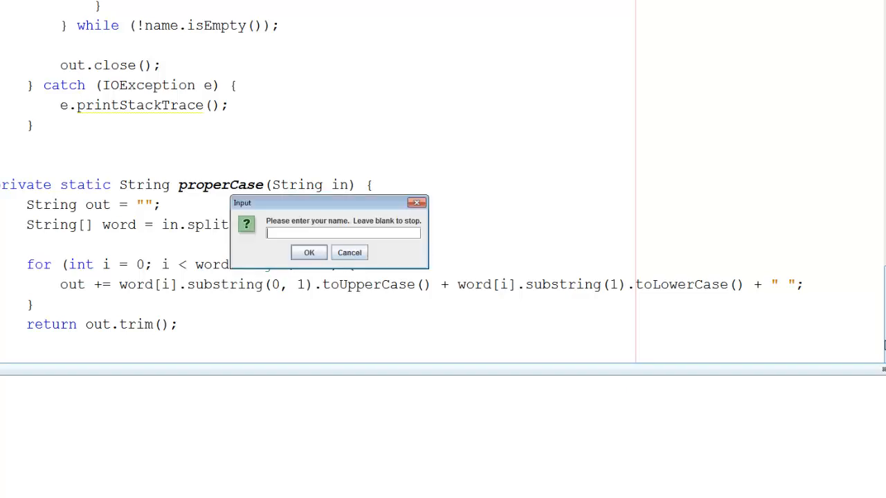
type("a")
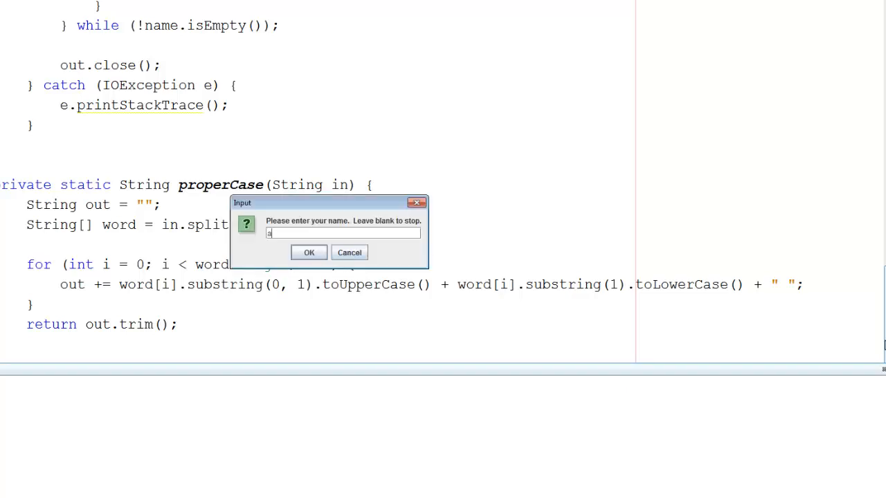
type("andy w")
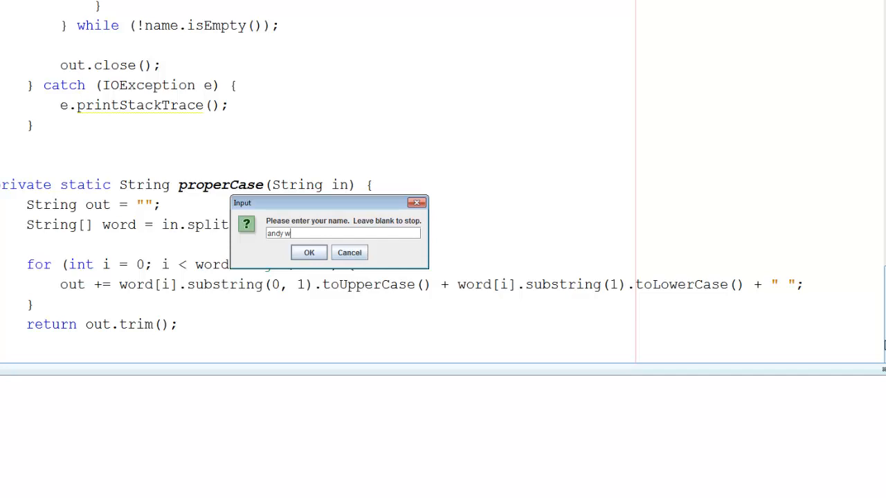
type("icks")
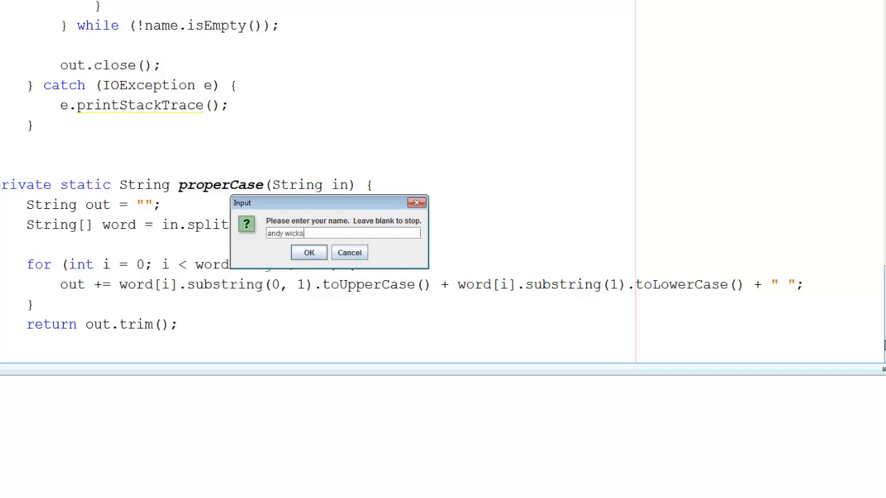
left_click(309, 252)
type("1")
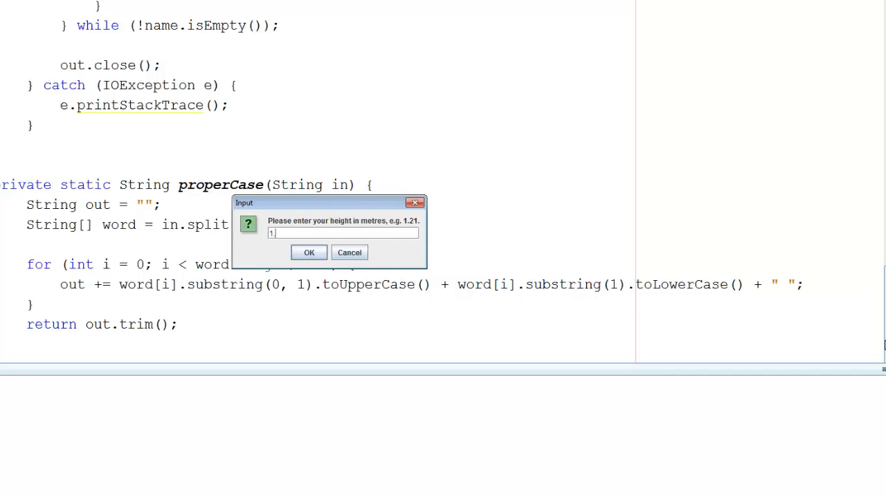
type(".51")
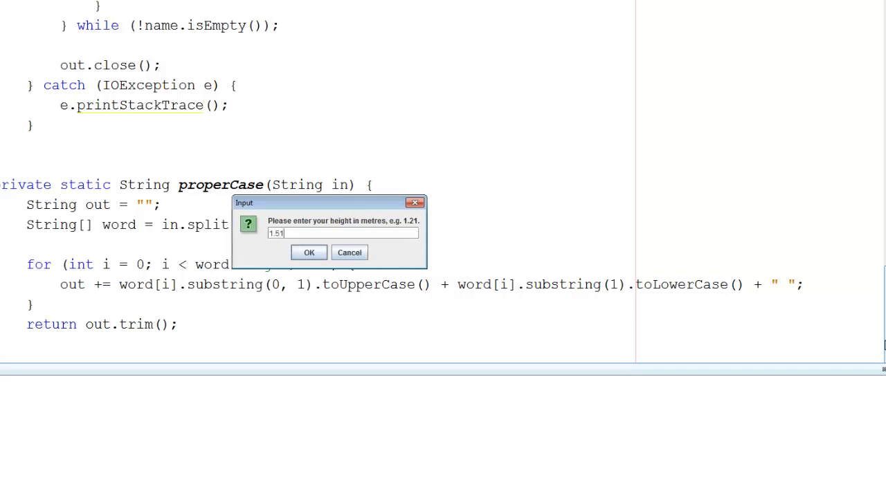
left_click(309, 252)
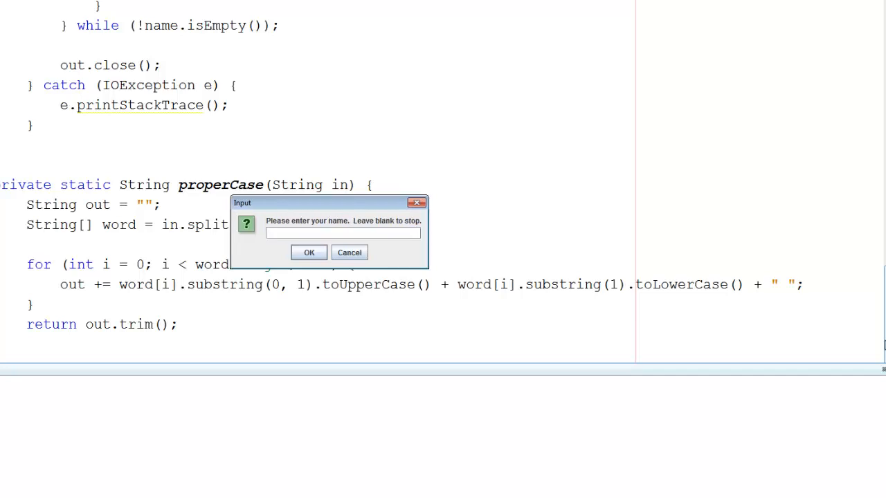
- Enter the queen with an age and height 1.85, then a blank name to stop
type("the qu")
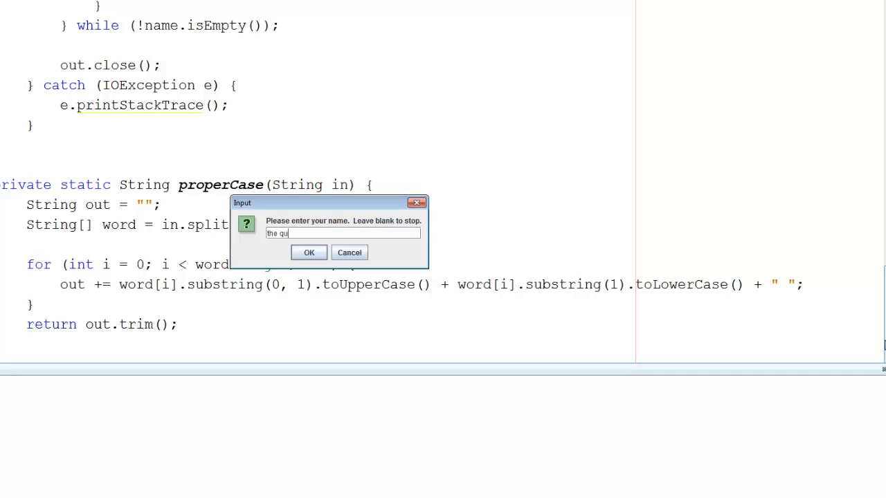
type("een")
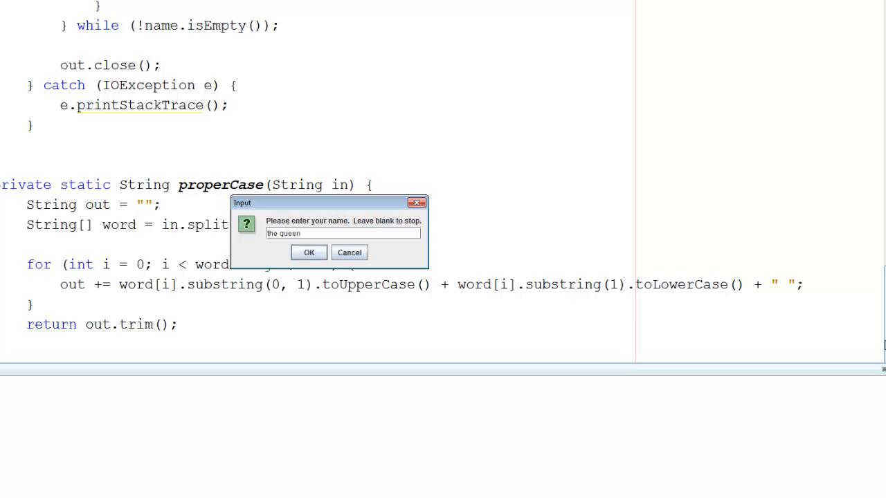
left_click(309, 252)
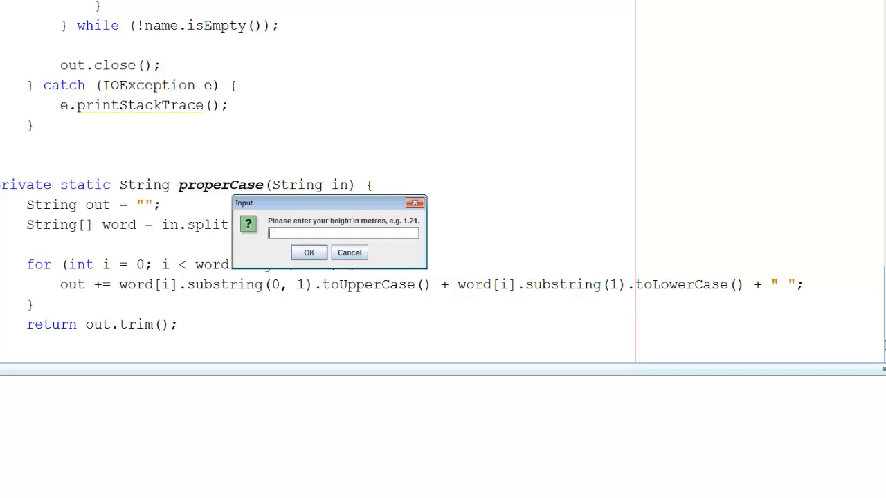
type("1.85")
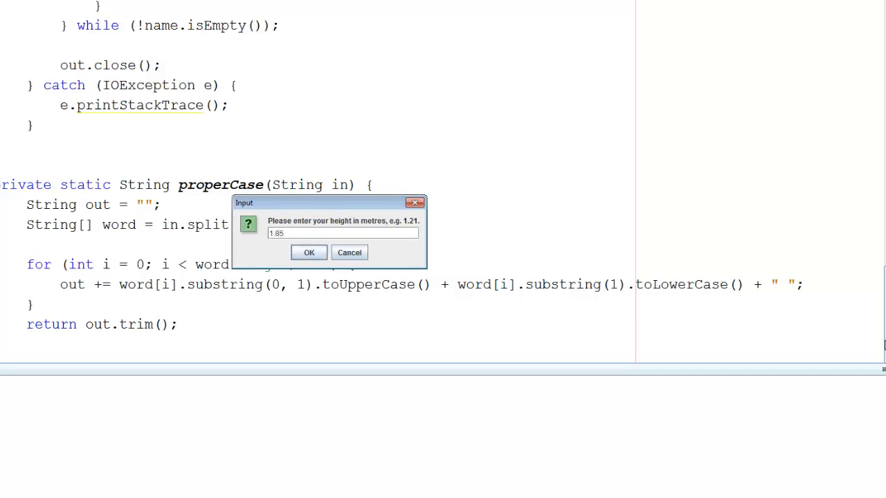
left_click(308, 252)
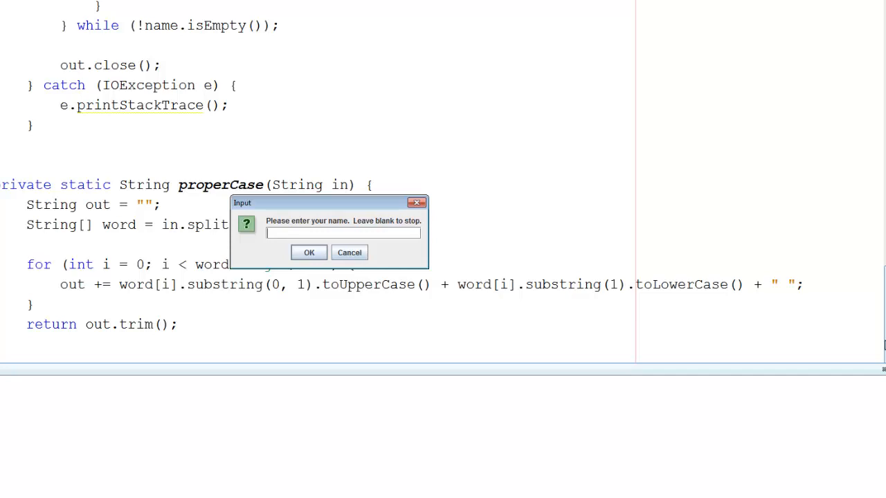
left_click(309, 251)
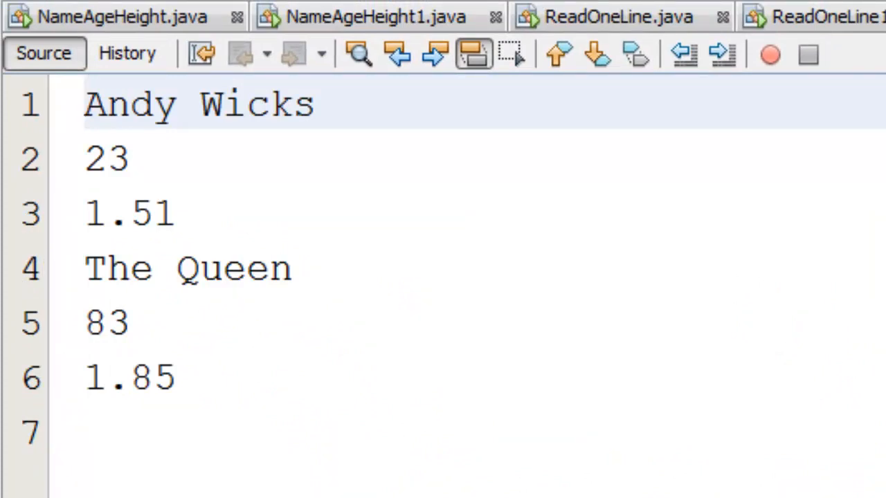
- Focus NameAgeHeight.txt listing Andy Wicks, 23, 1.51 and The Queen, 83, 1.85
left_click(84, 104)
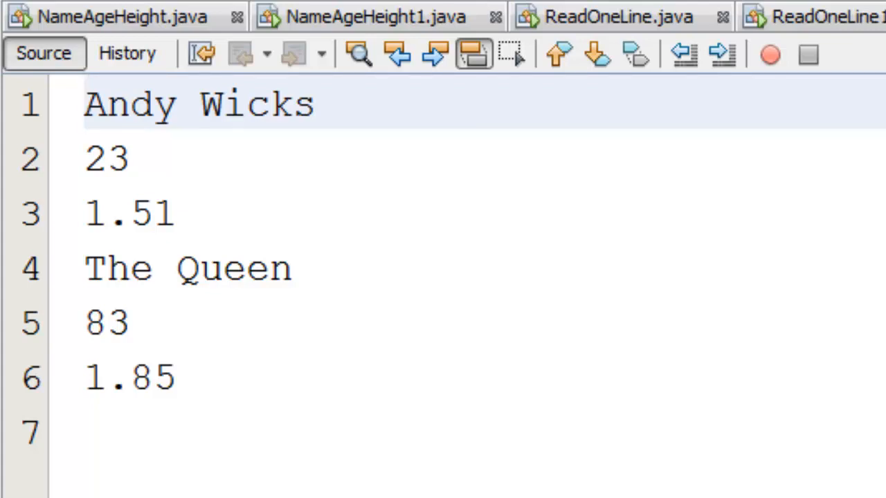
left_click(85, 104)
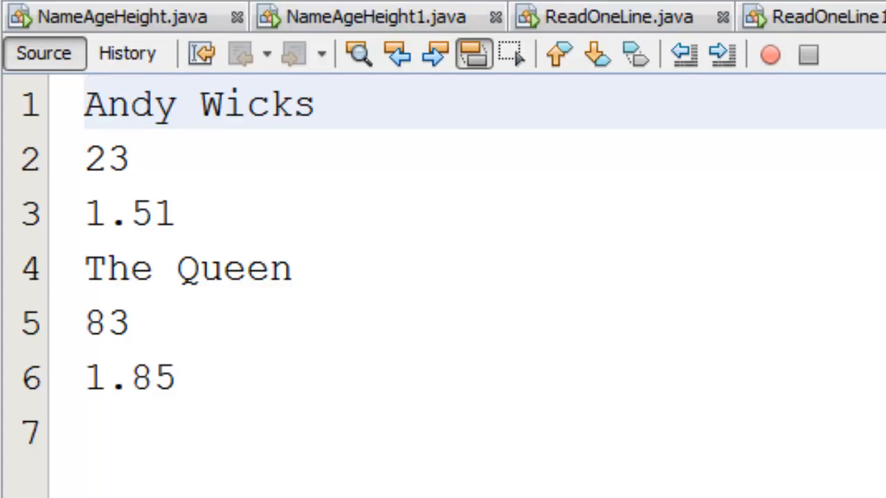
left_click(86, 104)
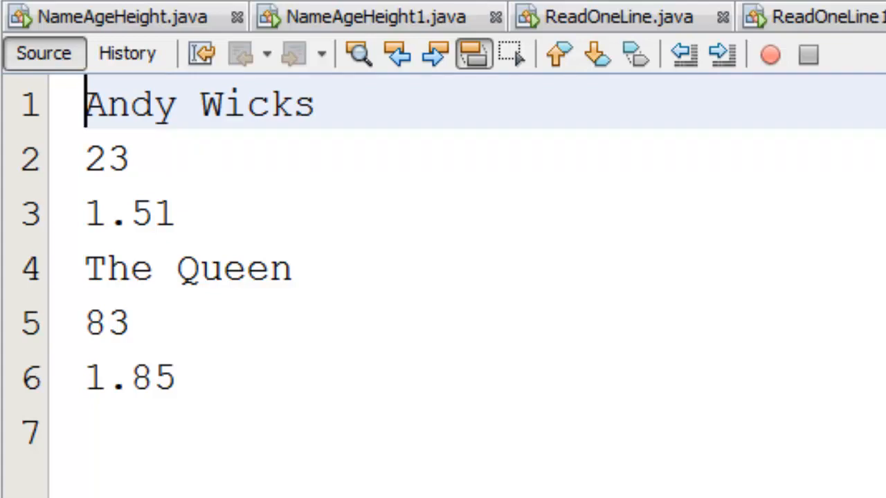